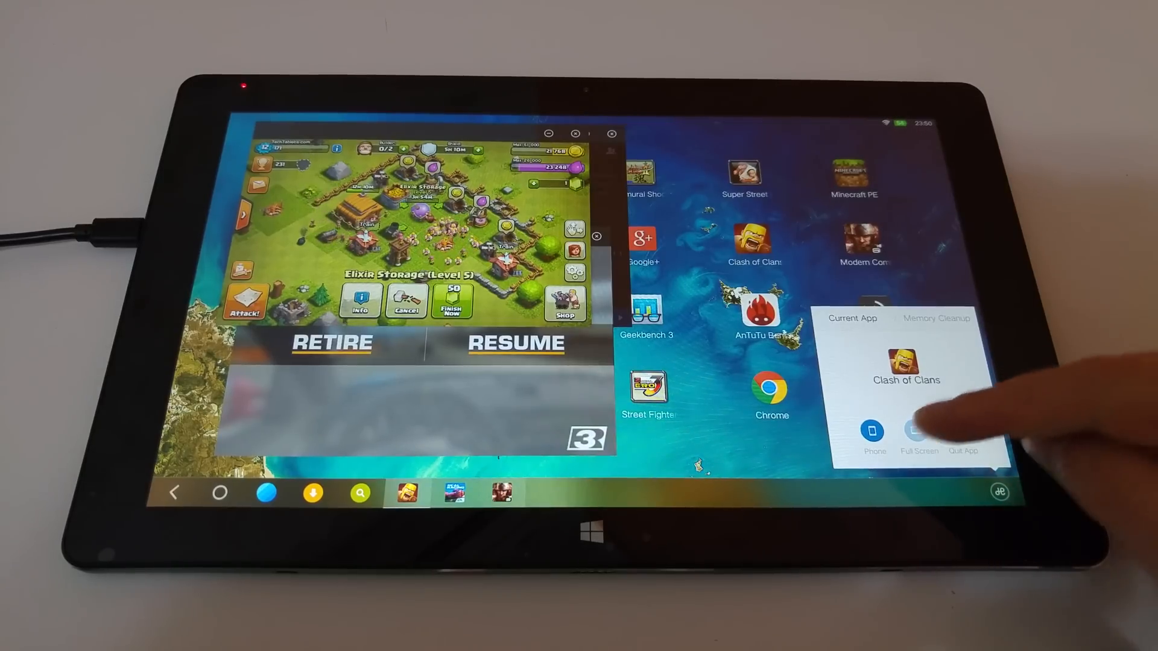
# Switch the Clash of Clans window into Phone mode.
pyautogui.click(960, 430)
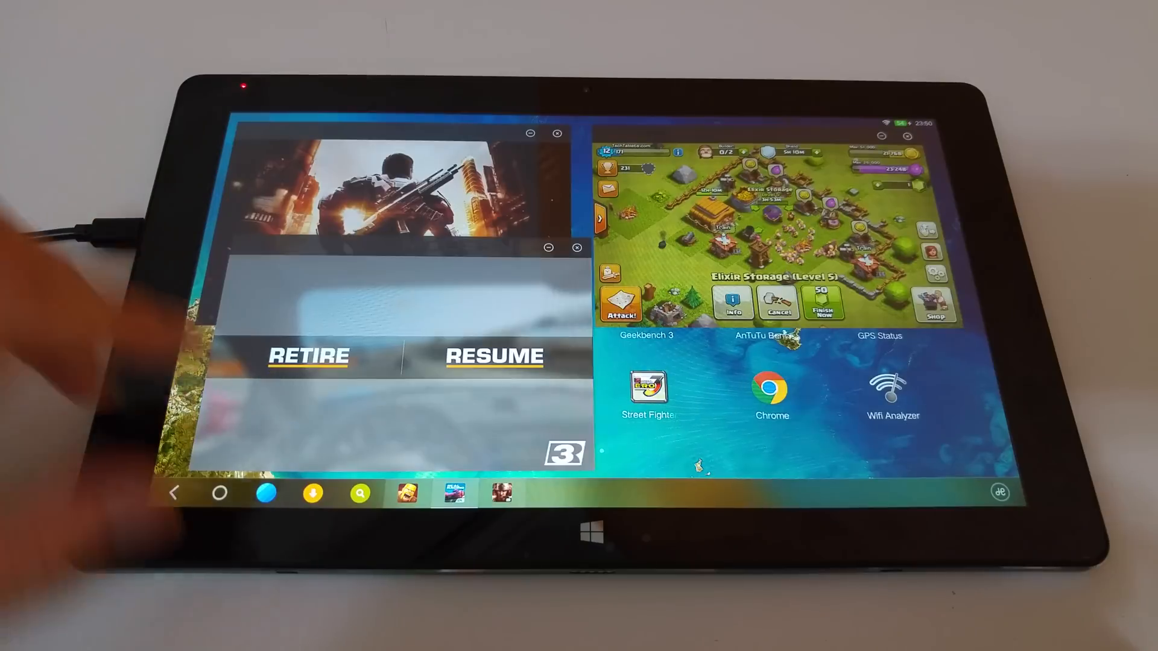
# Nudge the Clash of Clans window slightly further to the right.
pyautogui.click(494, 356)
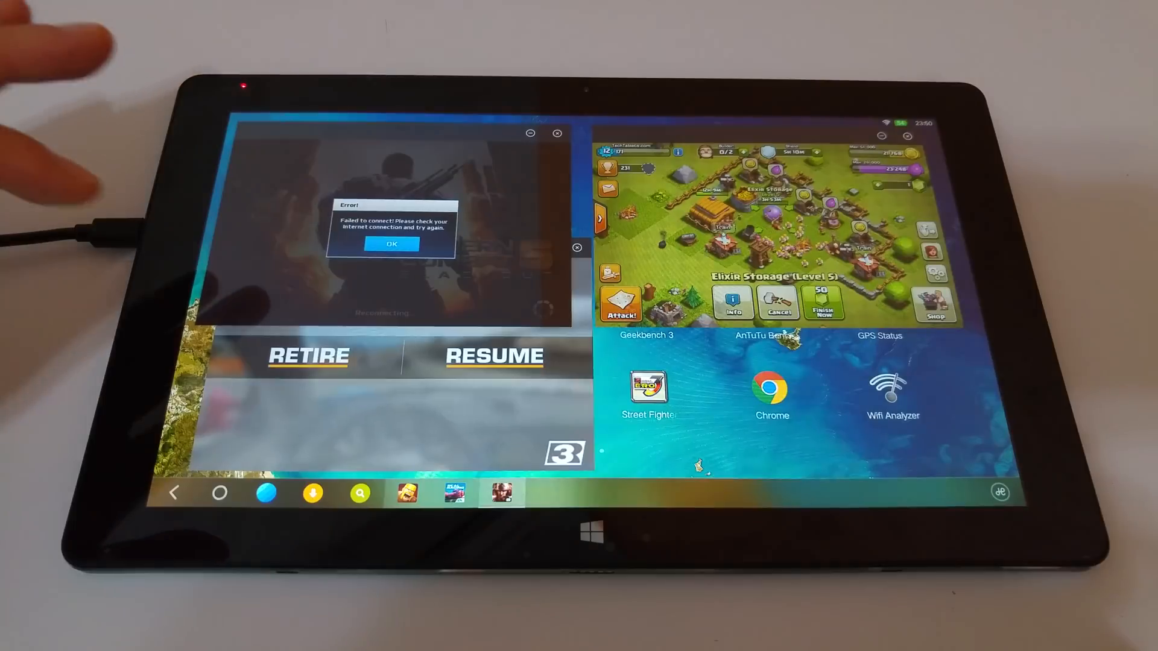
pyautogui.click(392, 244)
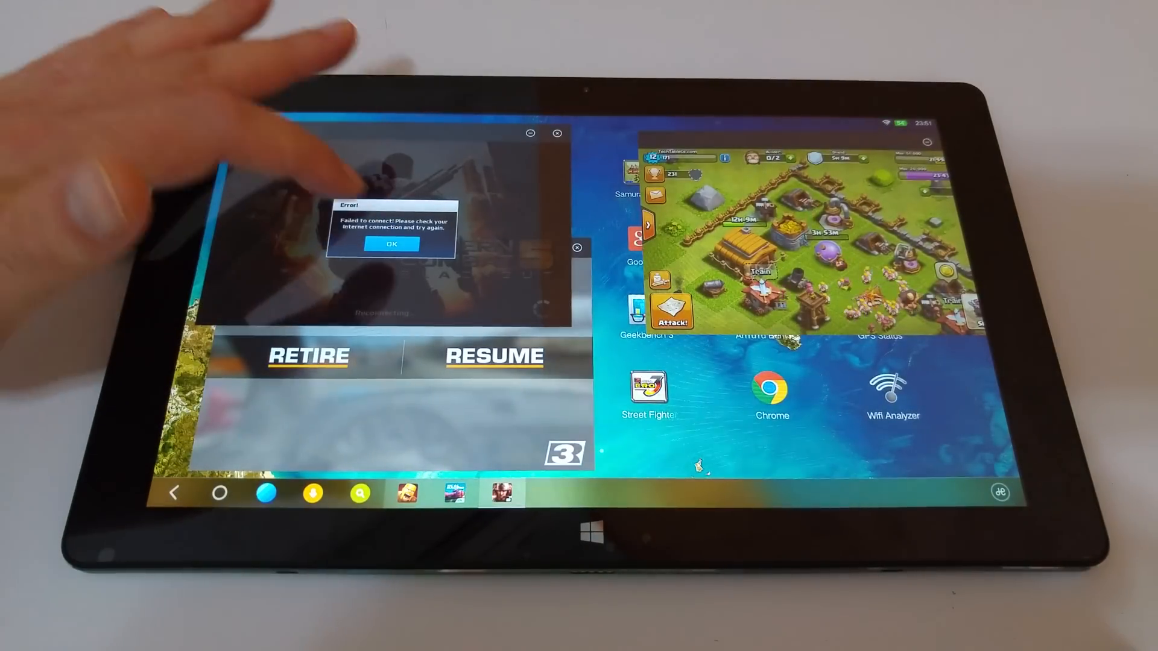
# Minimize the Modern Combat shooter window.
pyautogui.click(390, 245)
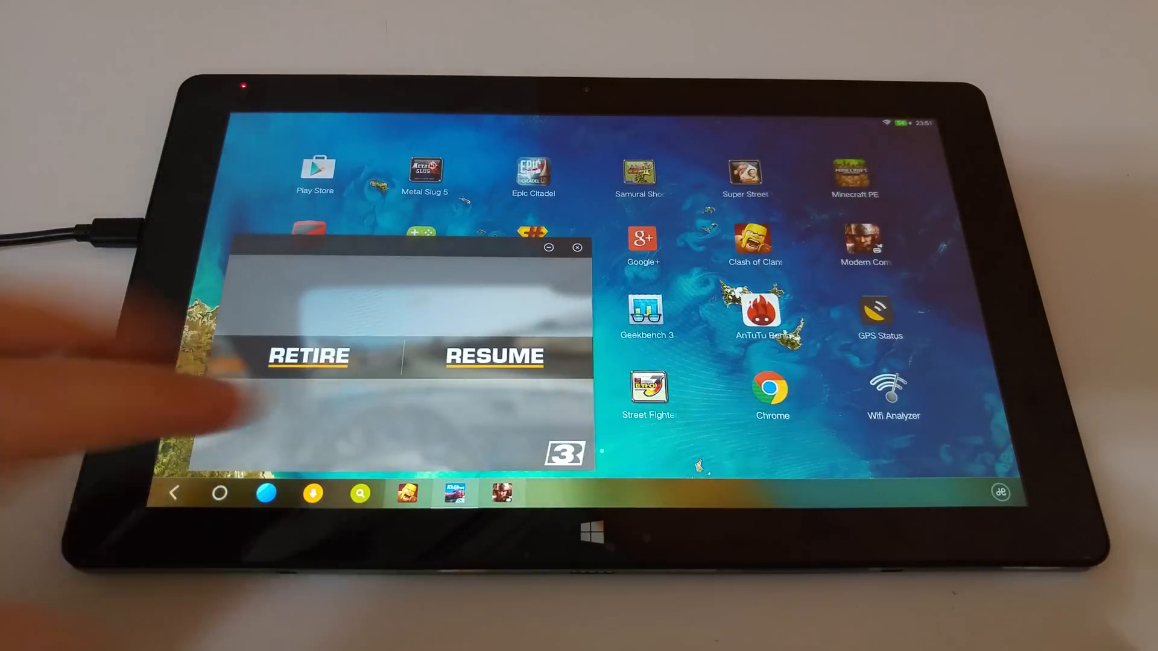
# Restore the Modern Combat window from the taskbar and bring up the memory benchmark.
pyautogui.click(494, 356)
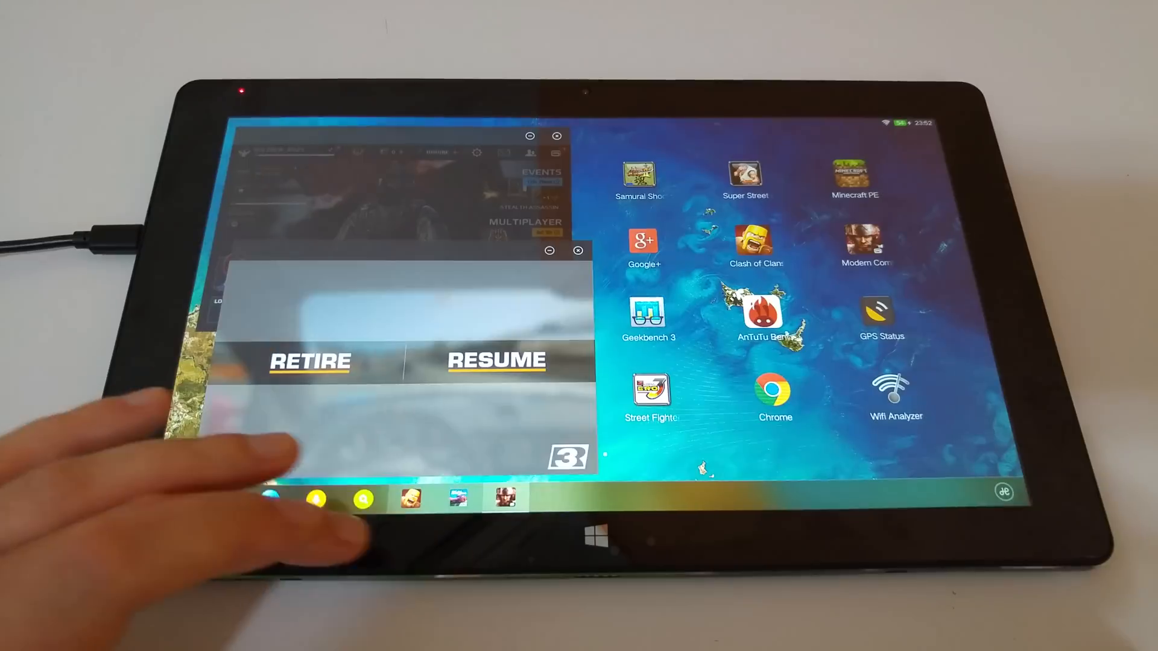
pyautogui.click(754, 244)
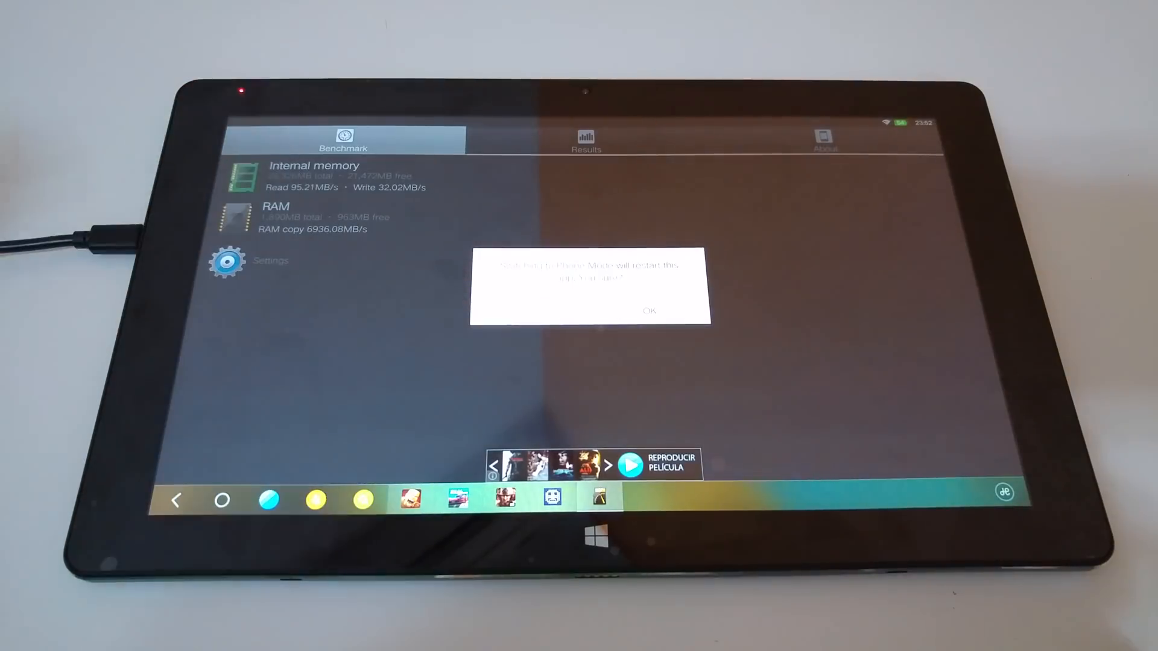
# Shrink the A1 SD Bench app into a floating phone-mode window.
pyautogui.click(649, 309)
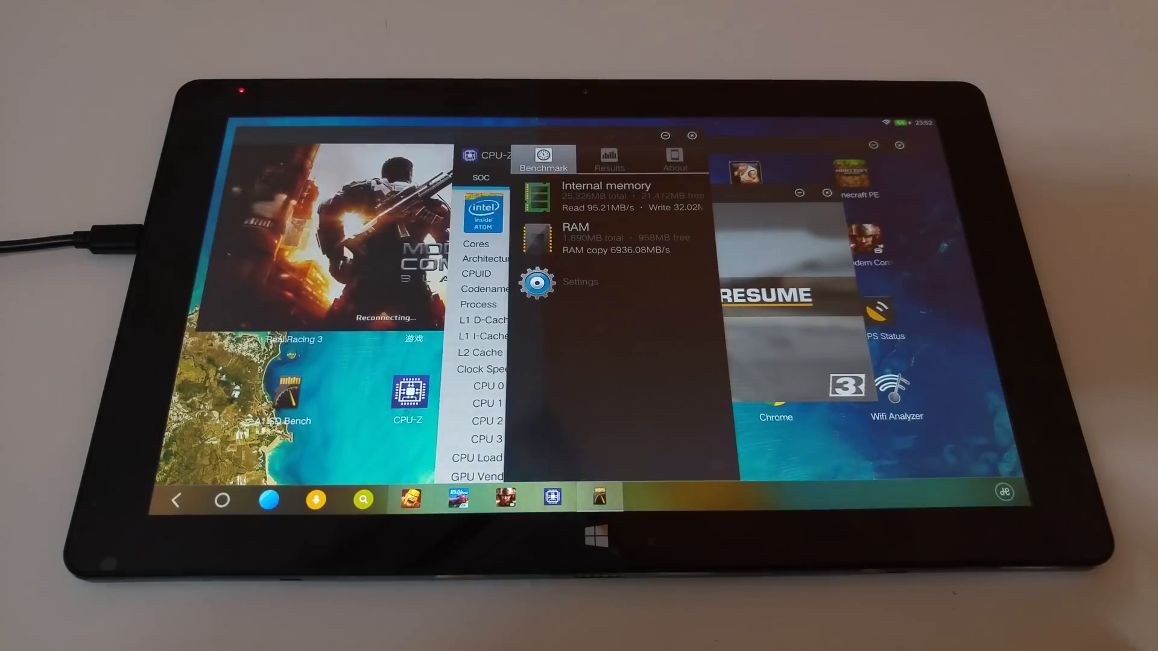